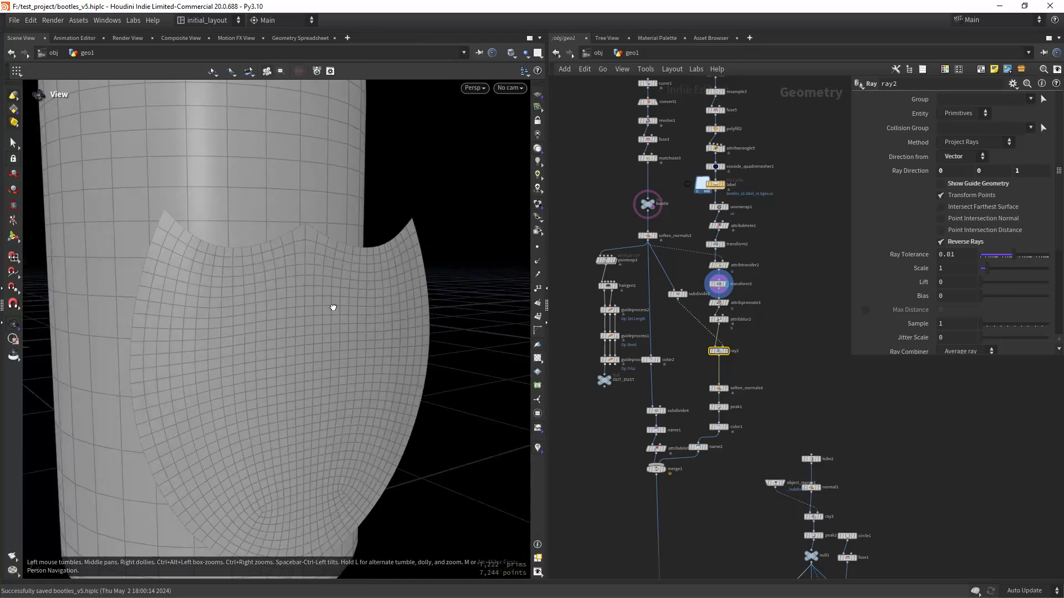
Step: Display the ray2 output and set its Method to Project Rays after trying Minimum Distance
left_click_drag(333, 306, 347, 321)
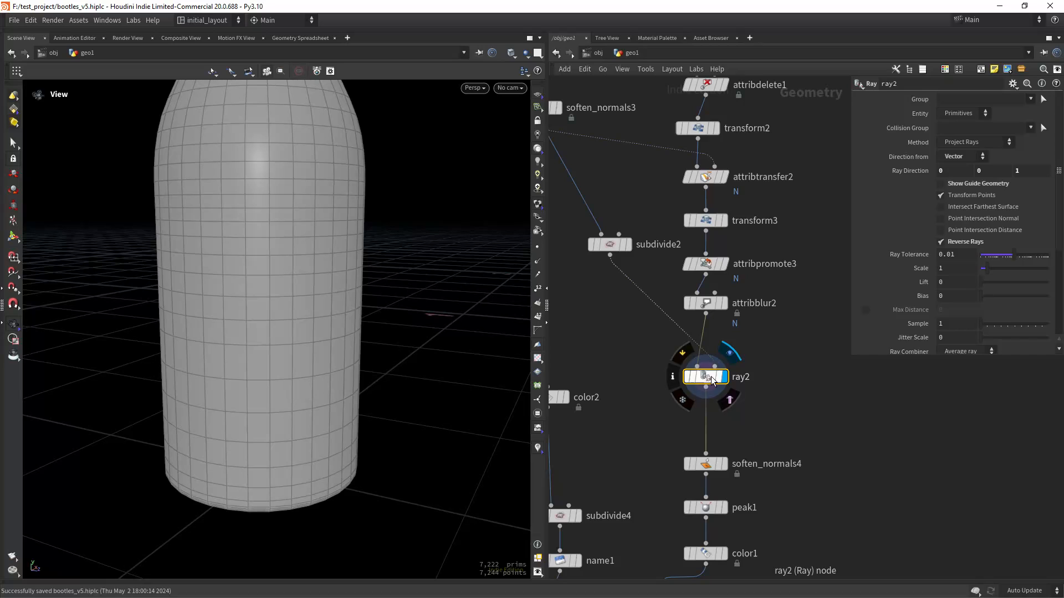
left_click(976, 141)
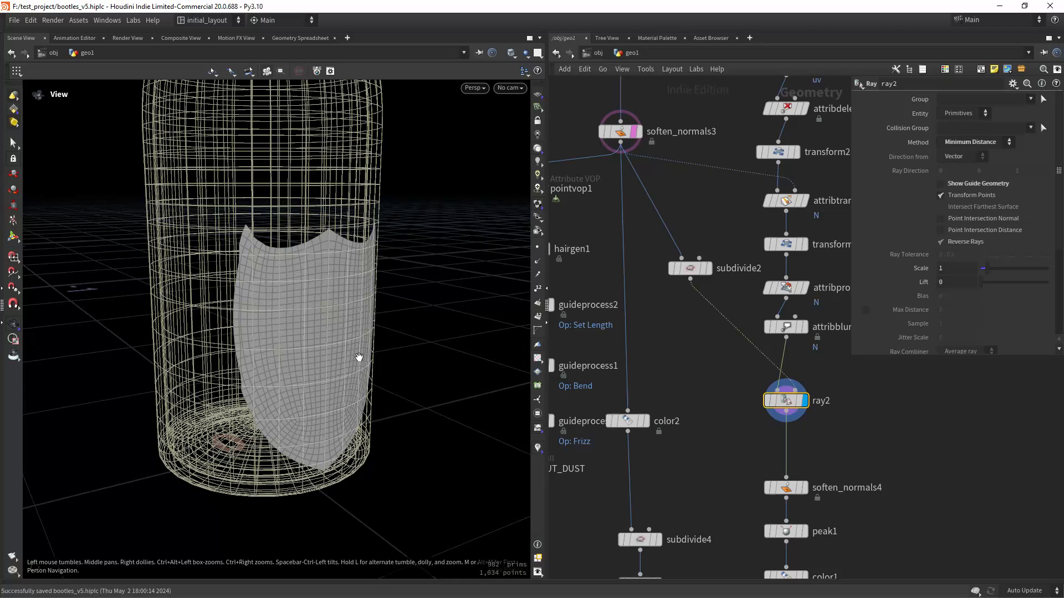
left_click(973, 142)
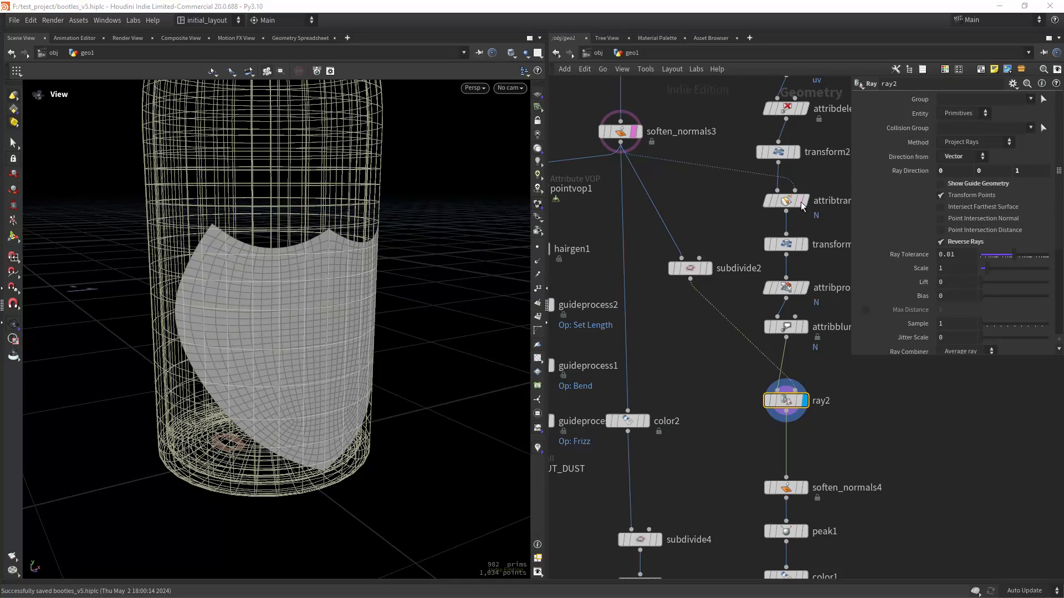
Step: Set ray2's Direction From to Normal so the label patch wraps along its normals
left_click(1032, 170)
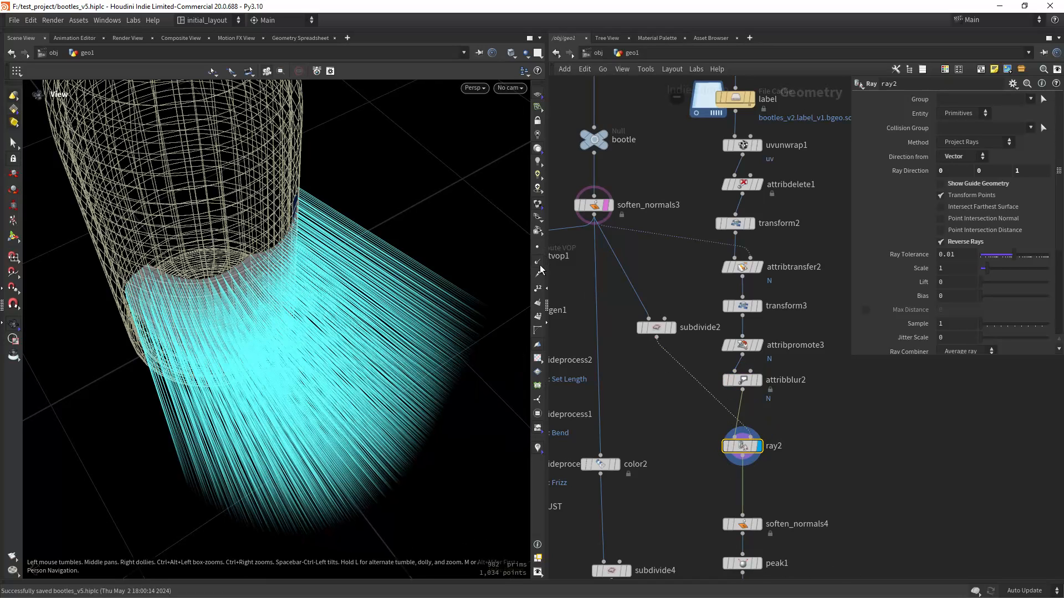
left_click(960, 156)
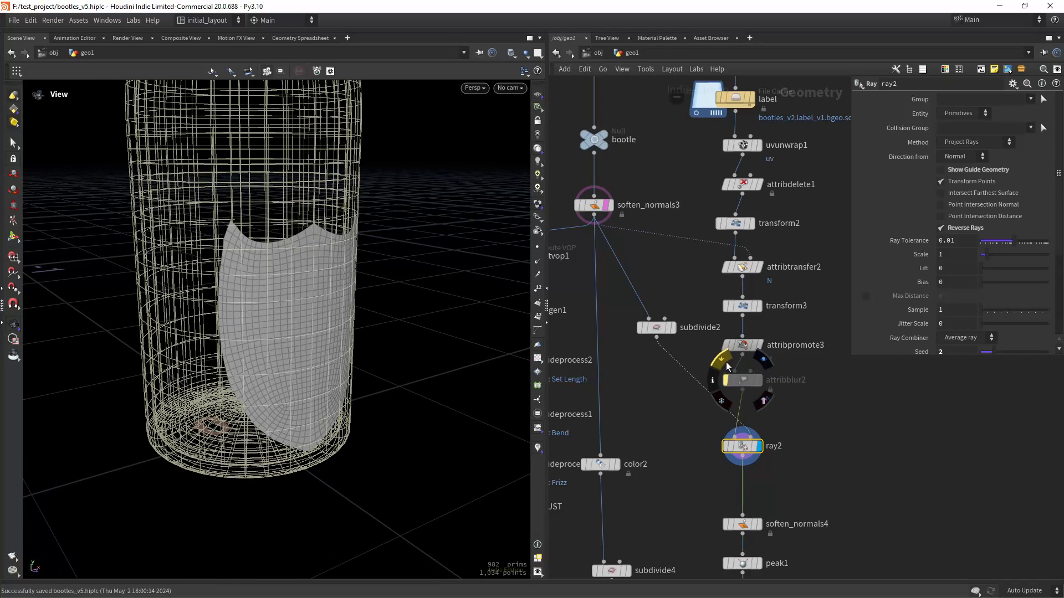
Step: Inspect attribblur2's Blurring Iterations, then set ray2's Direction From back to Vector
left_click(740, 380)
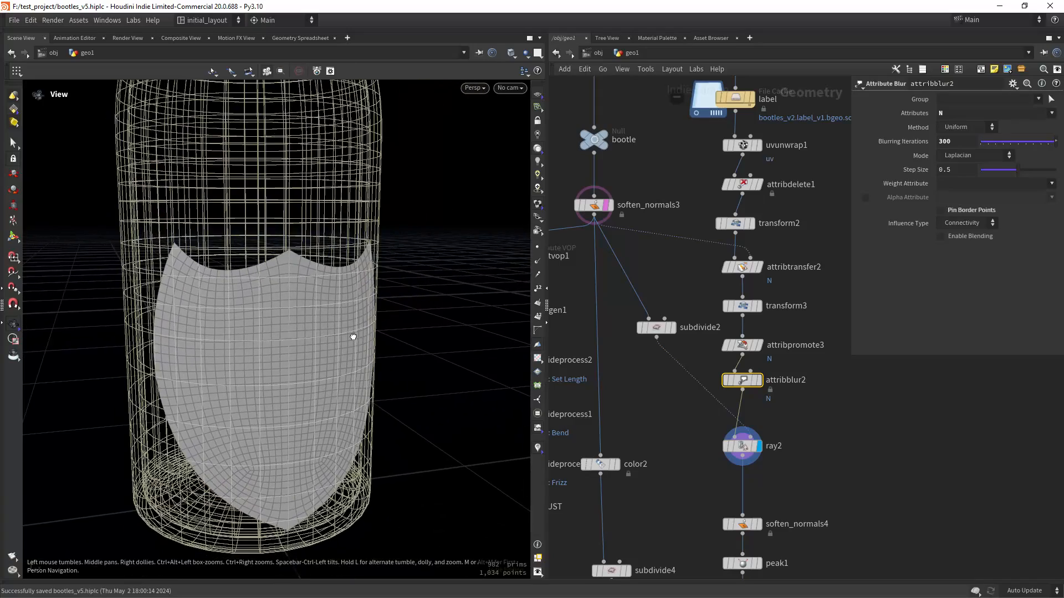
left_click(742, 445)
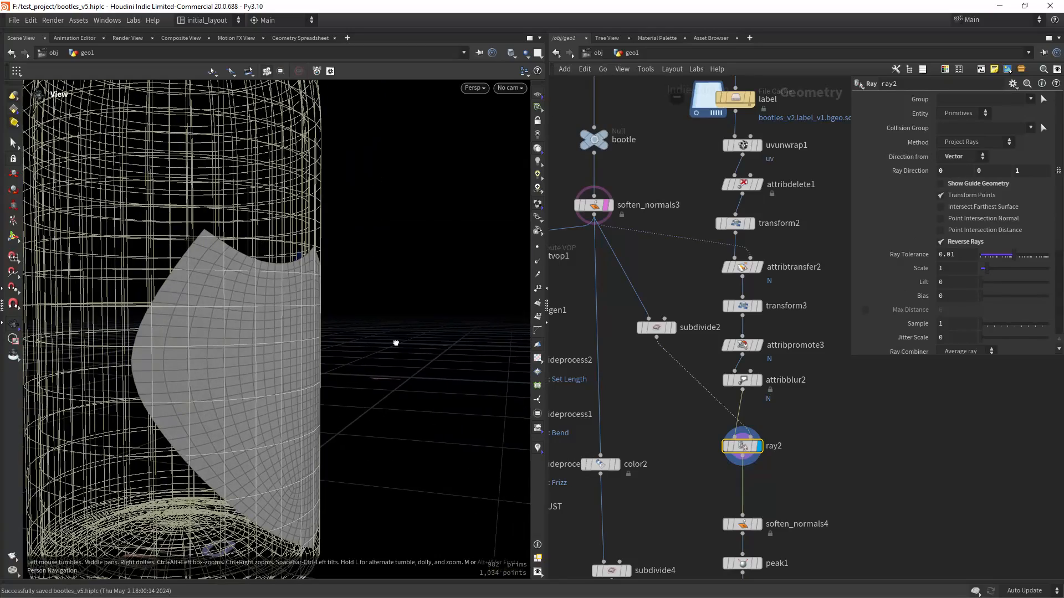
left_click(960, 156)
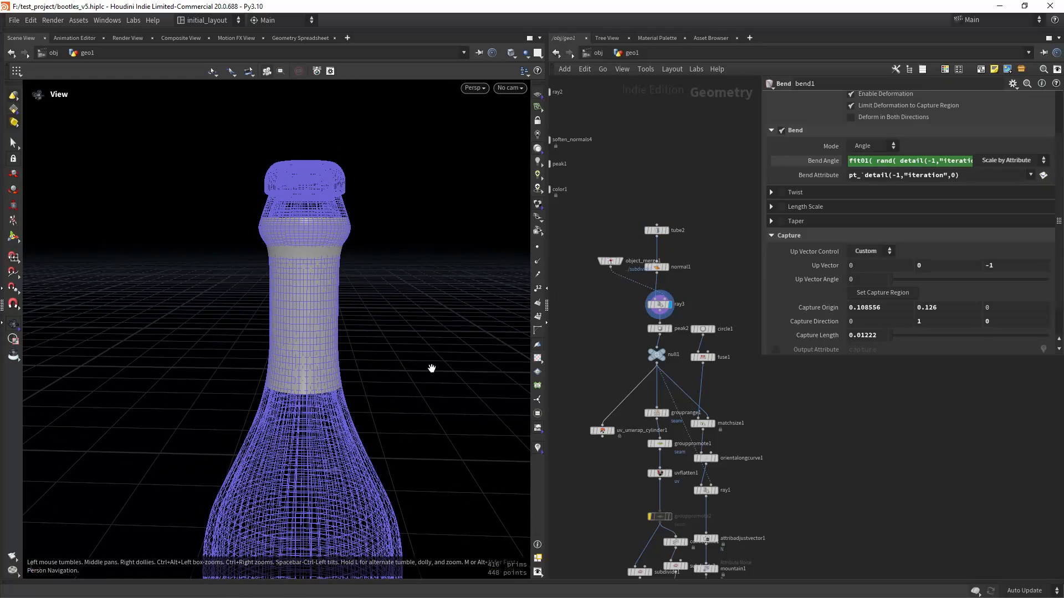
Step: Pan the network down to the foil branch with the bend1 node
scroll("down", 3)
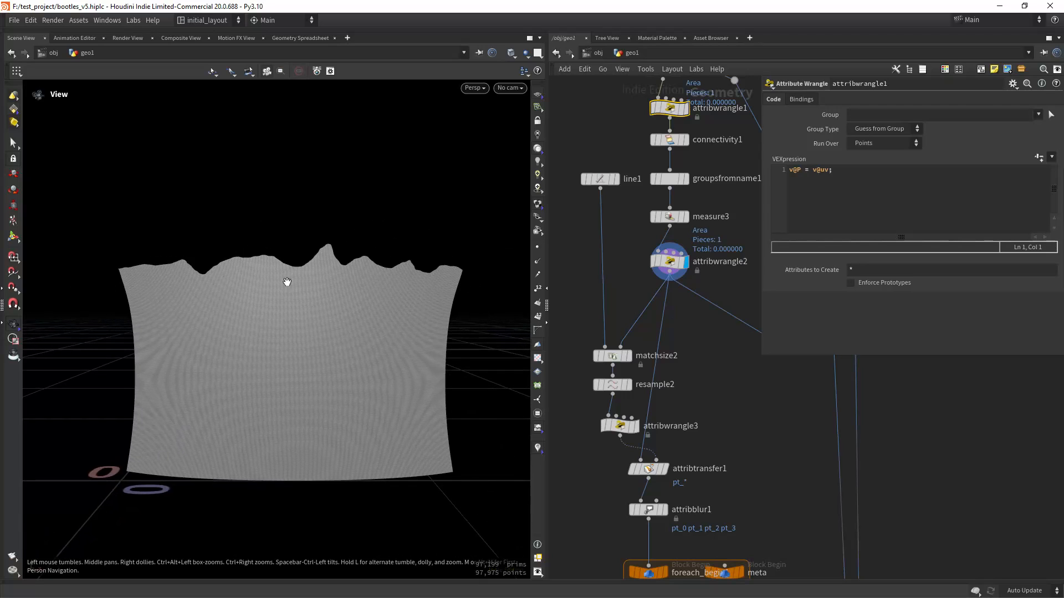
mouse_move(624, 248)
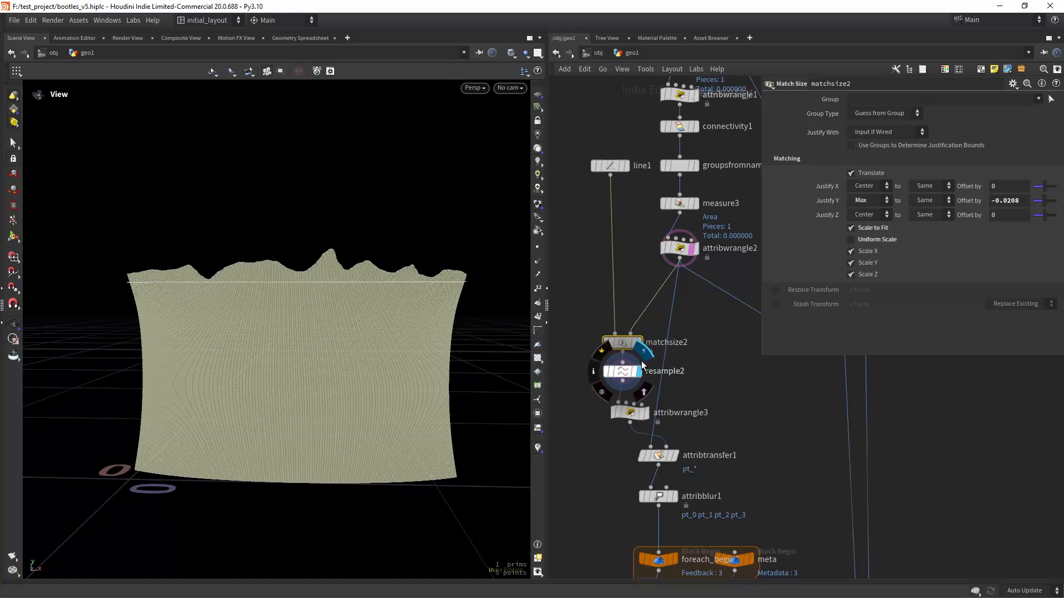
Step: Inspect resample2's Segments, the pt_ attribute wrangle, and the point weight transfer node
left_click(620, 372)
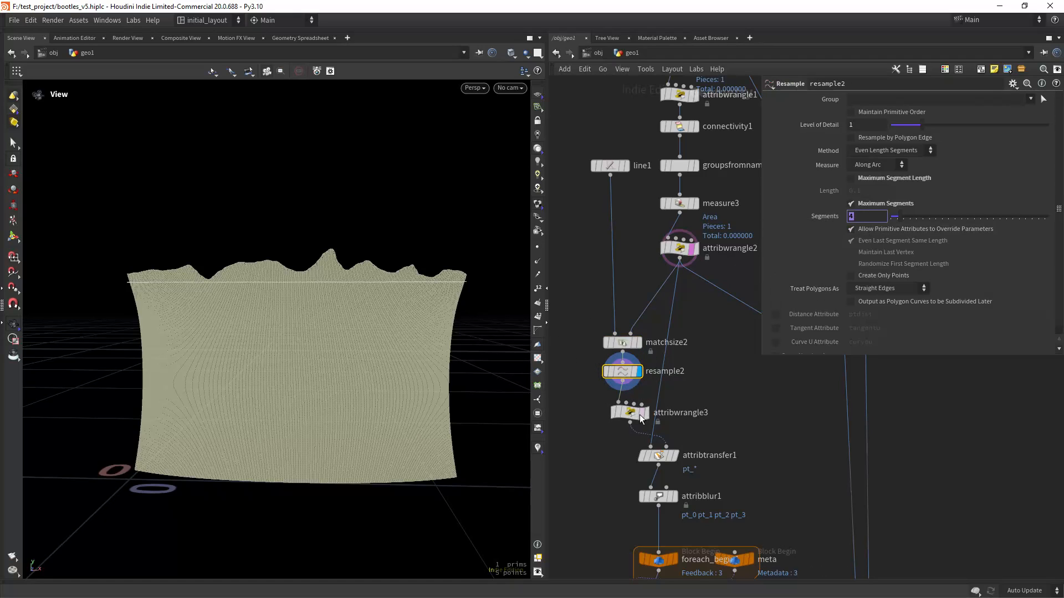
left_click(628, 412)
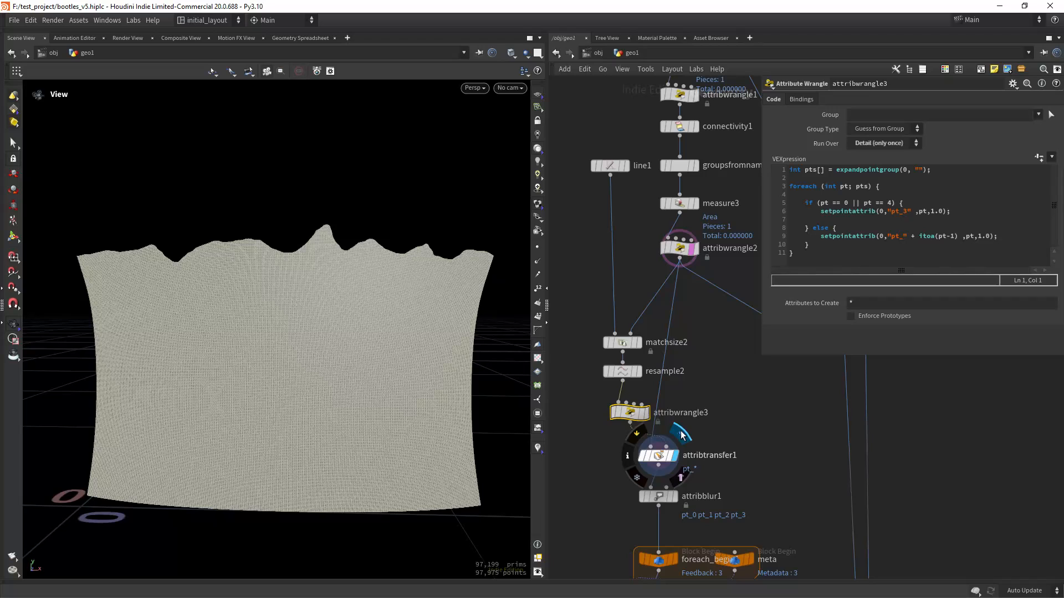
left_click(657, 455)
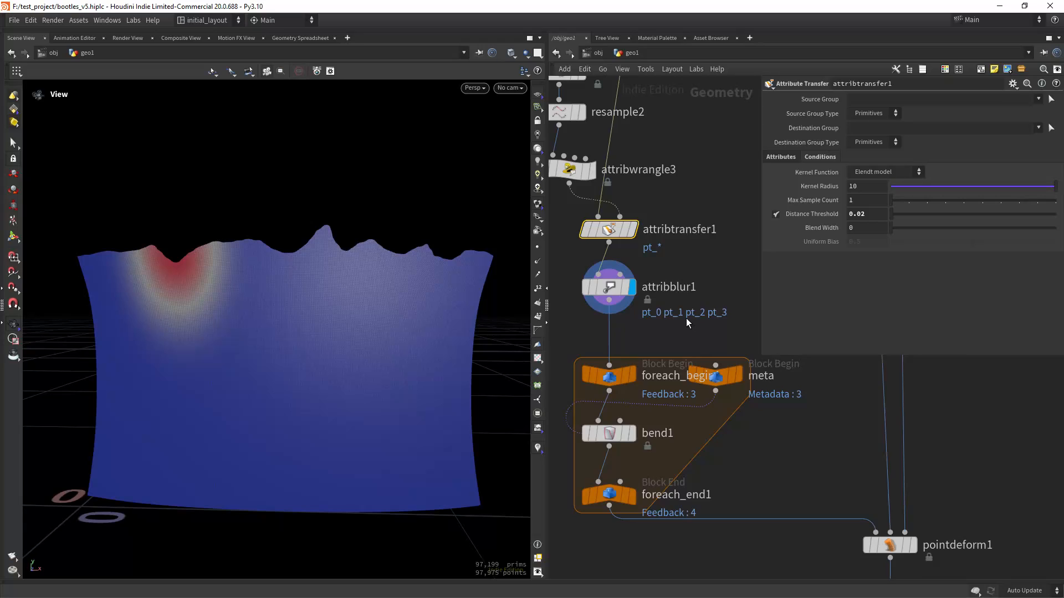
Step: Inspect the bend loop's iteration settings and the sheet geometry entering the loop
scroll("down", 3)
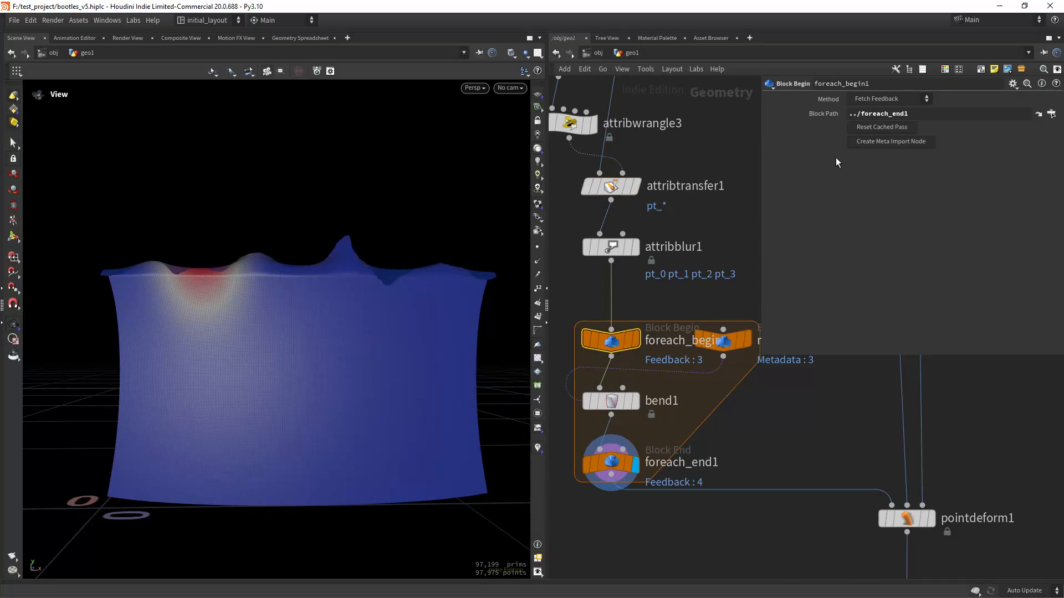
left_click(609, 463)
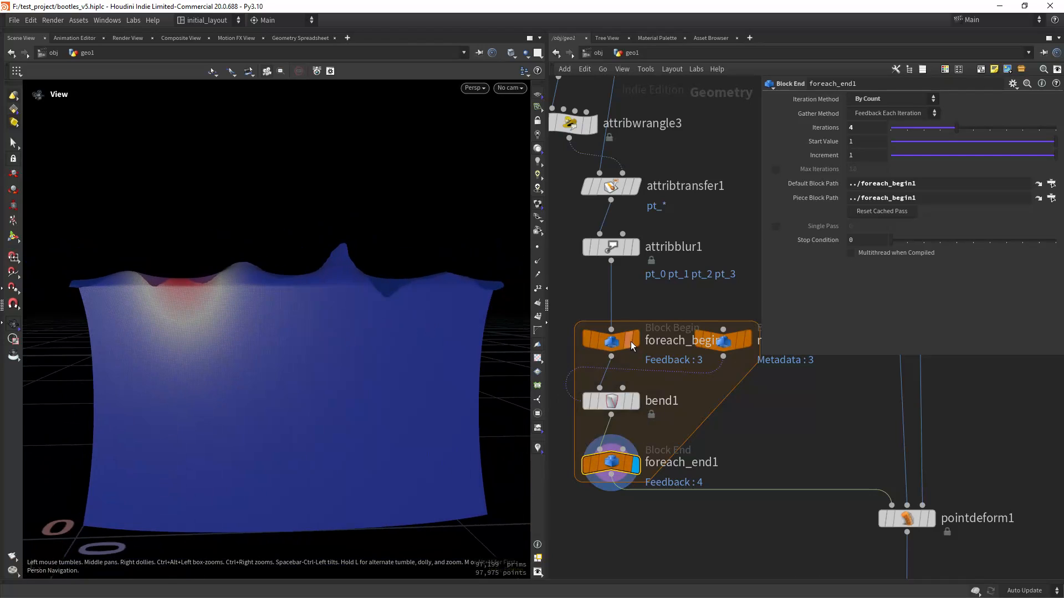
left_click(609, 339)
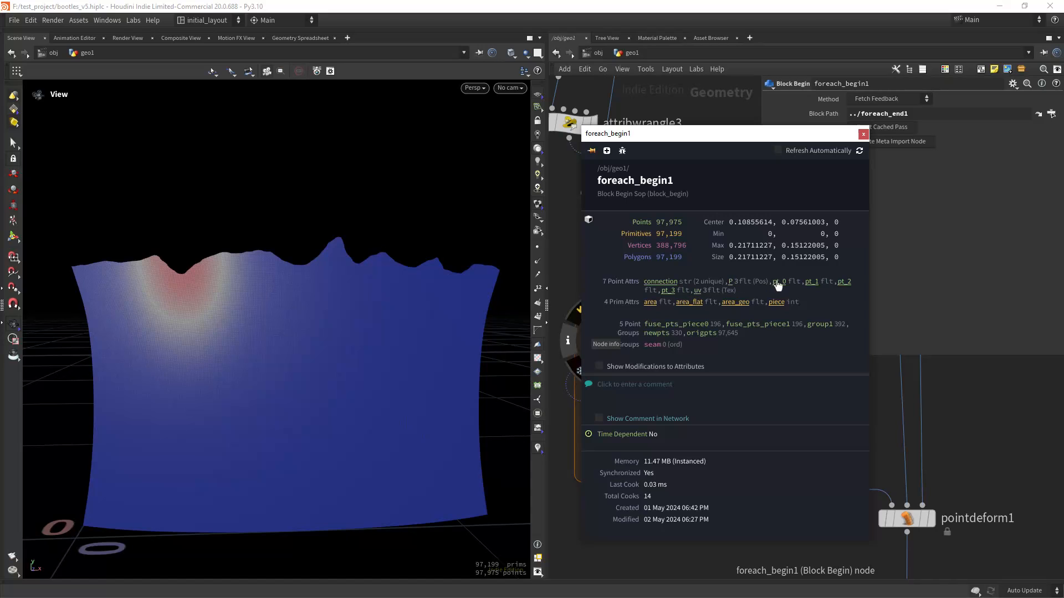
left_click(863, 134)
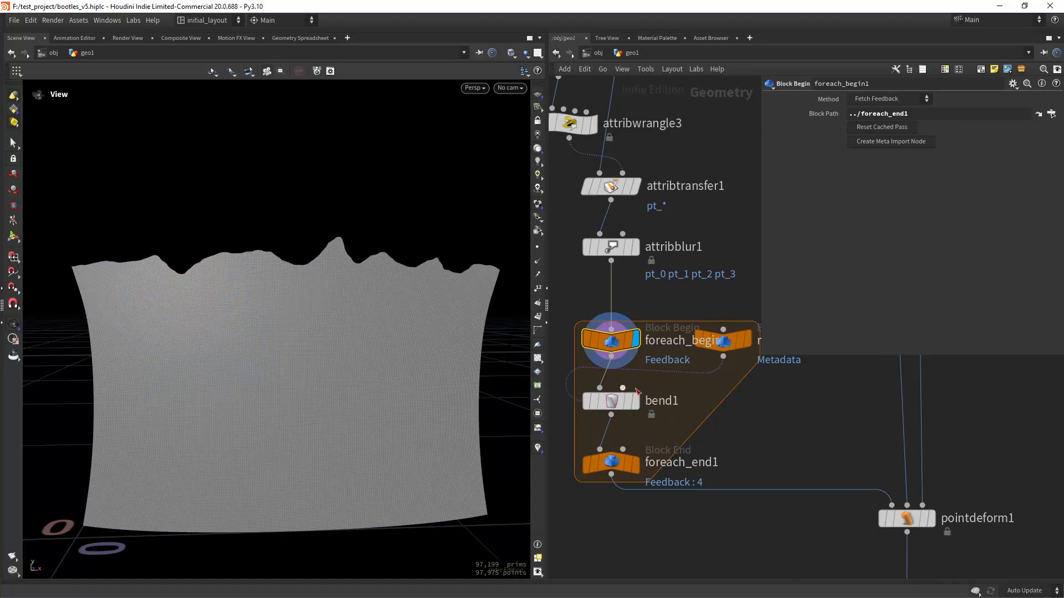
left_click(609, 400)
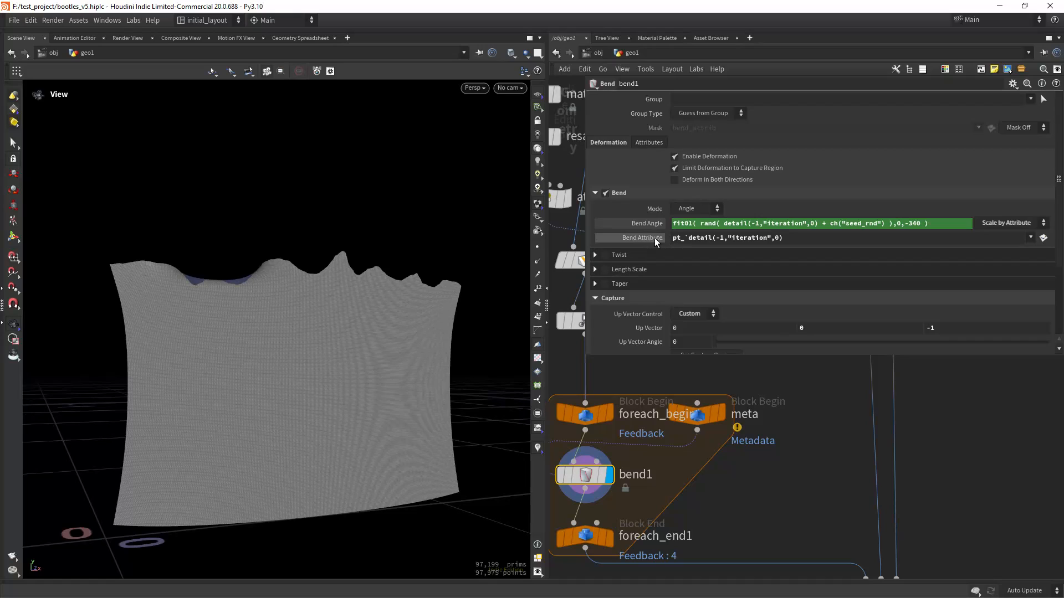
Step: Give bend1 the random fit01 Bend Angle and pt_iteration Bend Attribute
left_click(1030, 238)
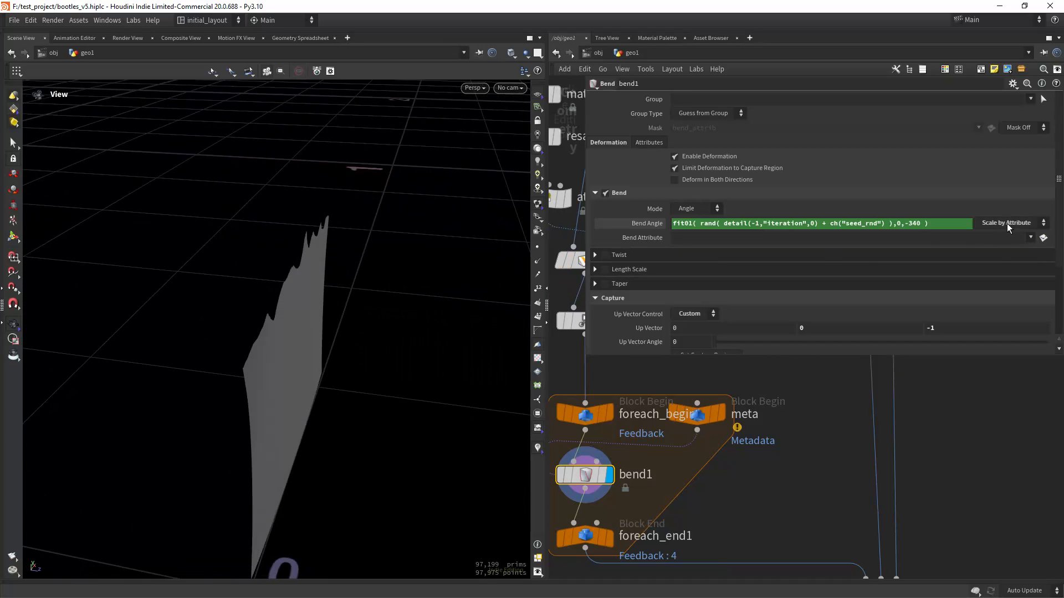
left_click(1010, 222)
type("pt_`detail(-1,\"iteration\",0)")
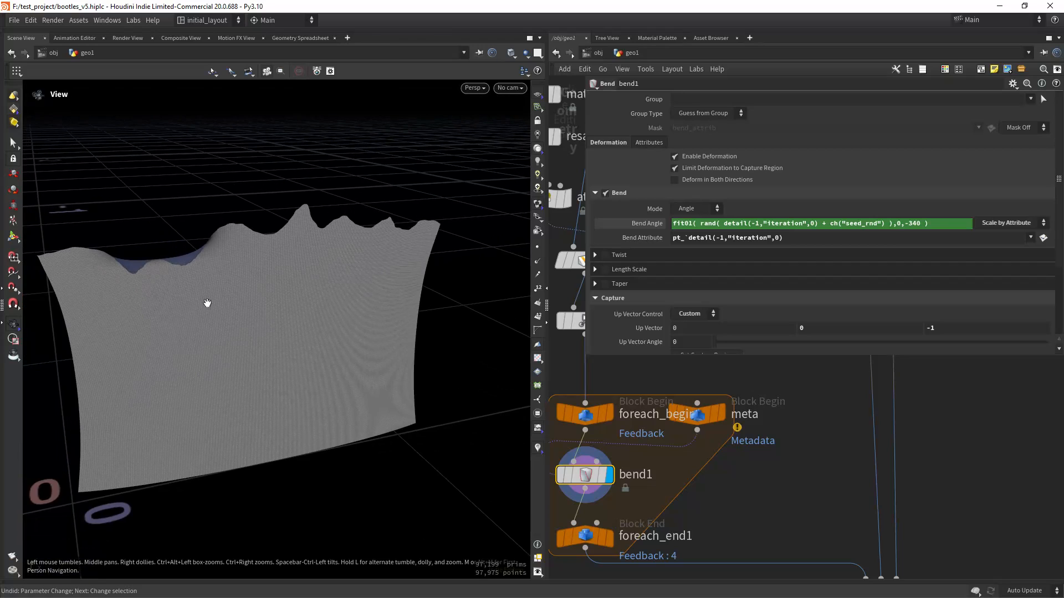
mouse_move(709, 254)
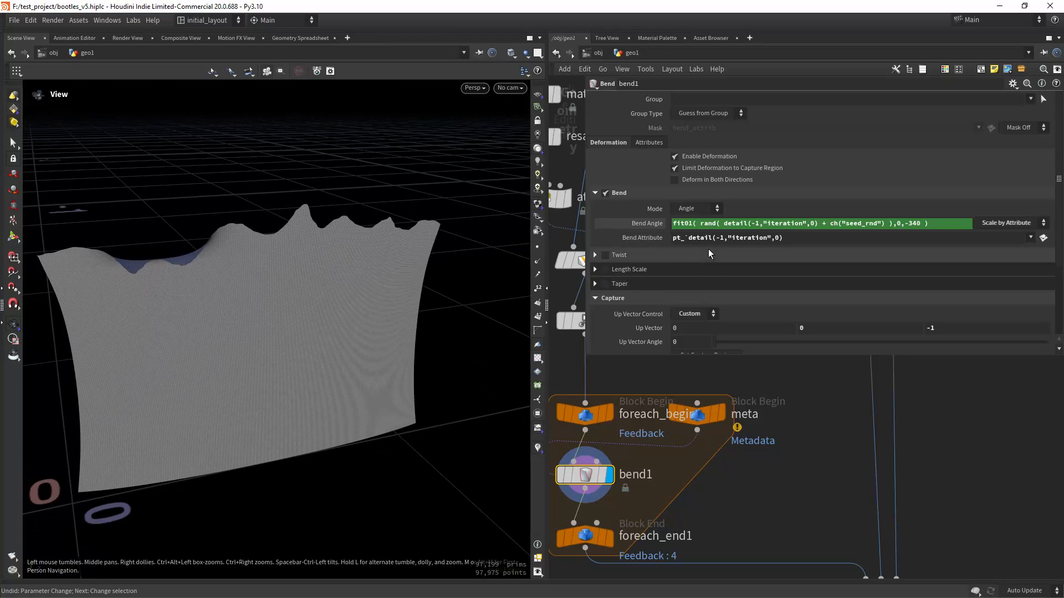
scroll("down", 3)
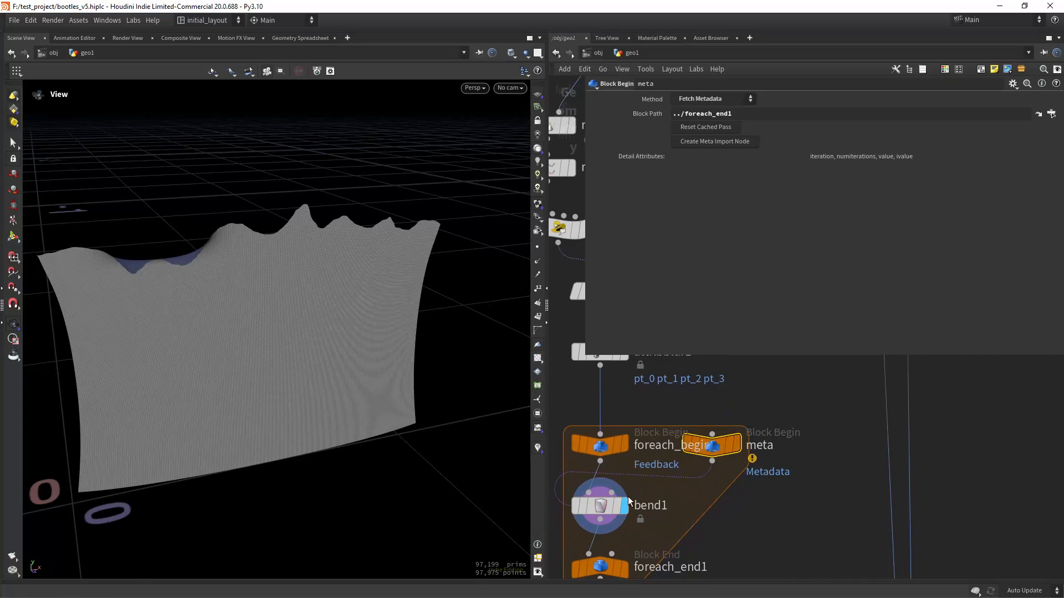
Step: Uncheck Single Pass on foreach_end1 and set bend1's fit01 range to -360,-340
left_click(599, 505)
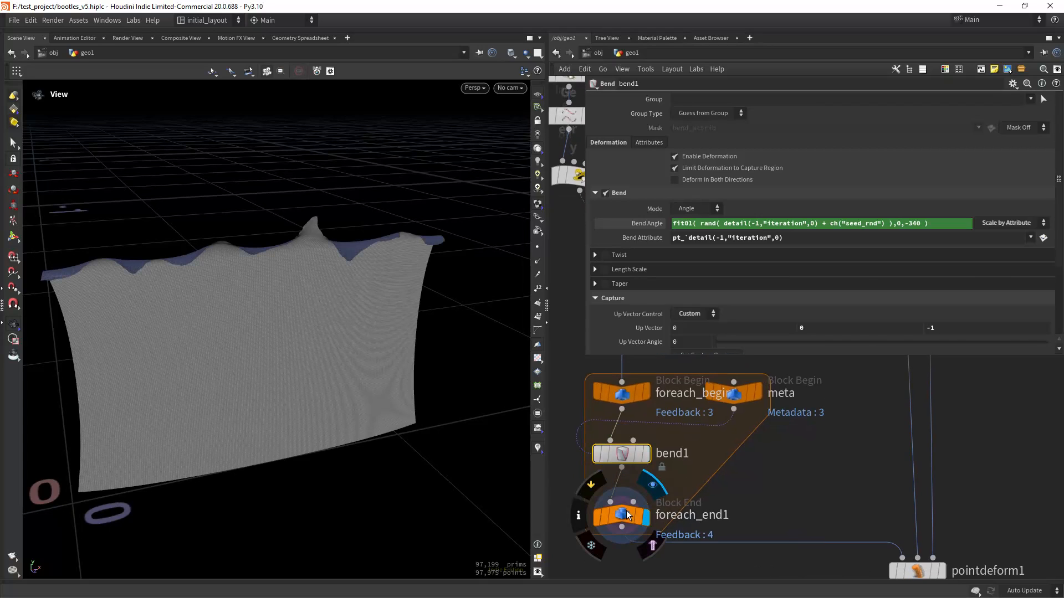
left_click(620, 516)
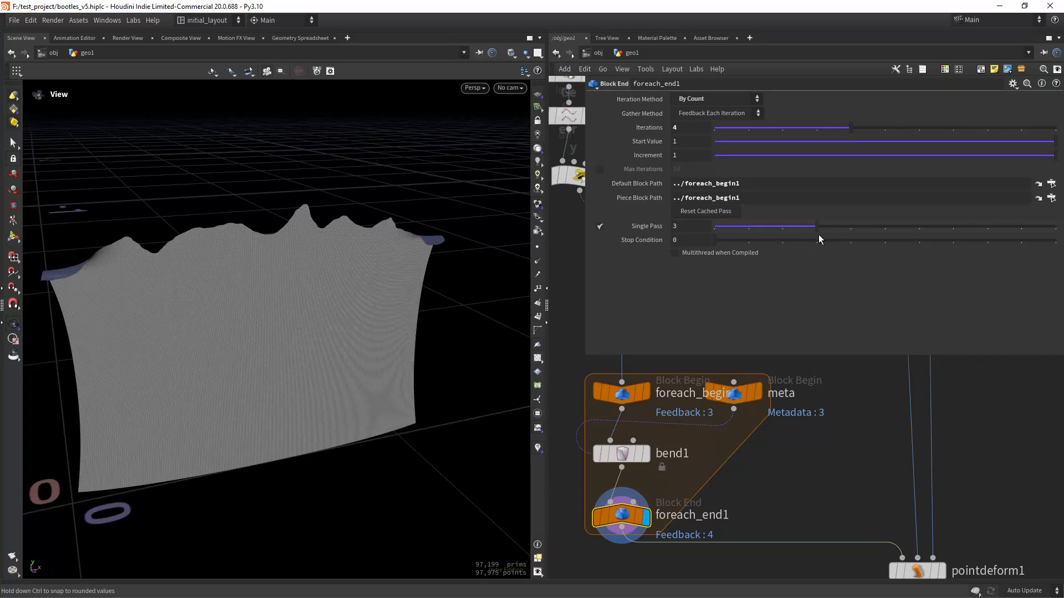
left_click(599, 225)
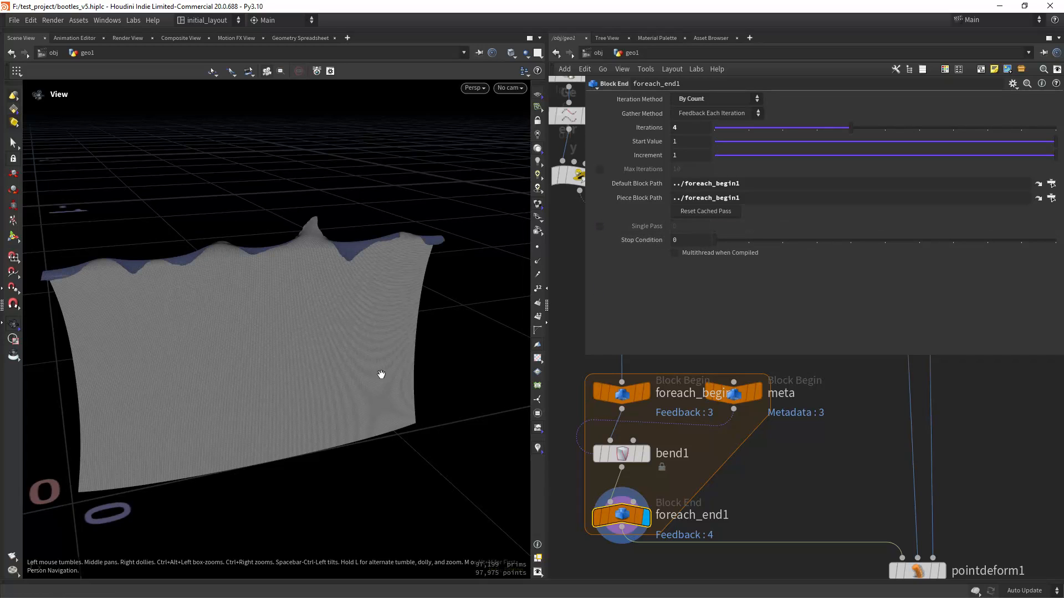
scroll("down", 3)
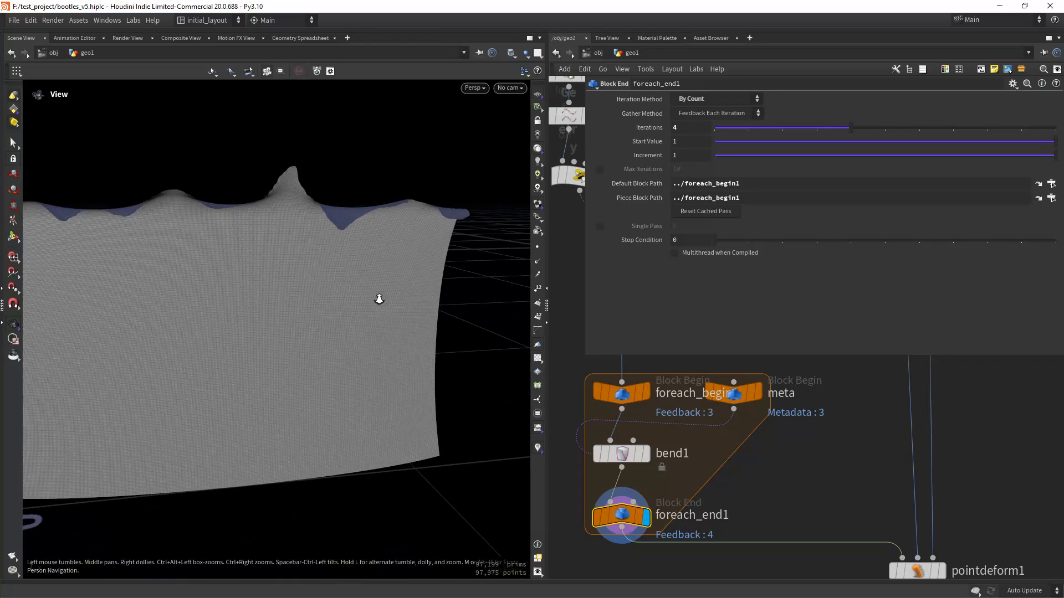
left_click(620, 453)
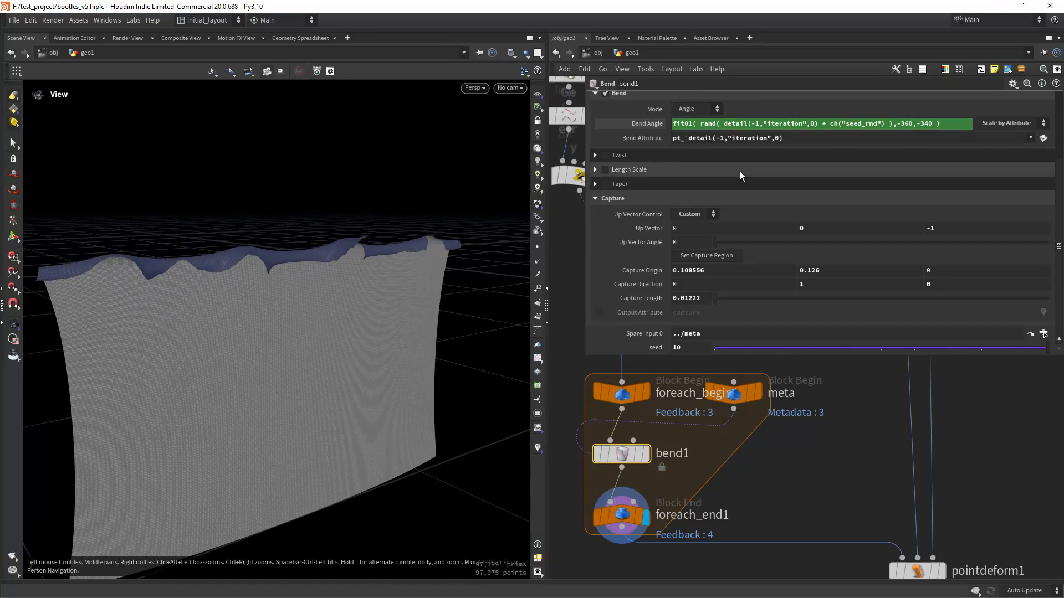
Step: Change the Bend Angle range's low value to 90, set seed to 1, and orbit to inspect
double_click(904, 124)
type("9")
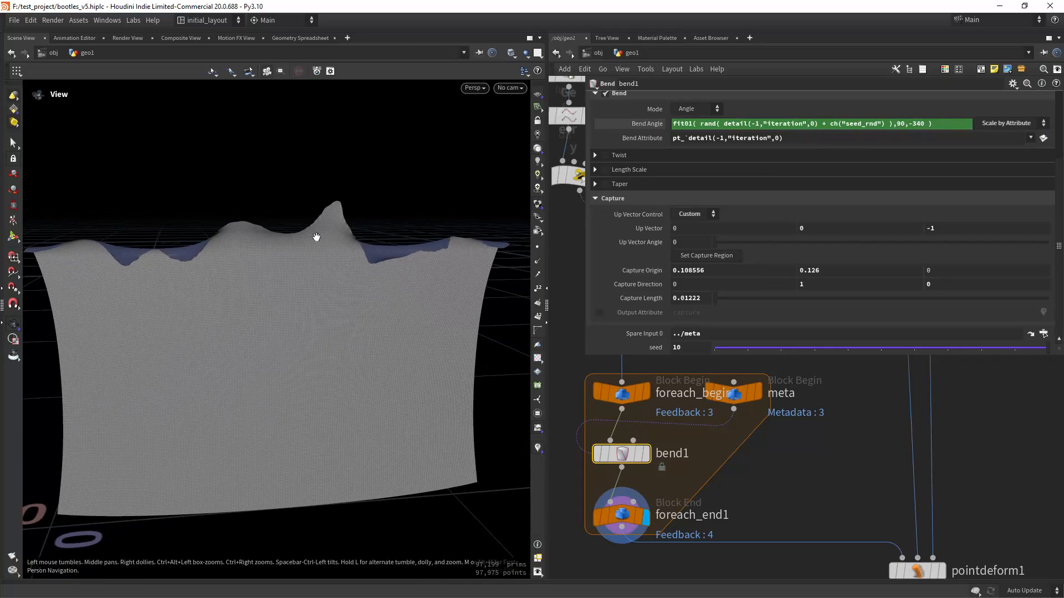
left_click_drag(315, 238, 358, 278)
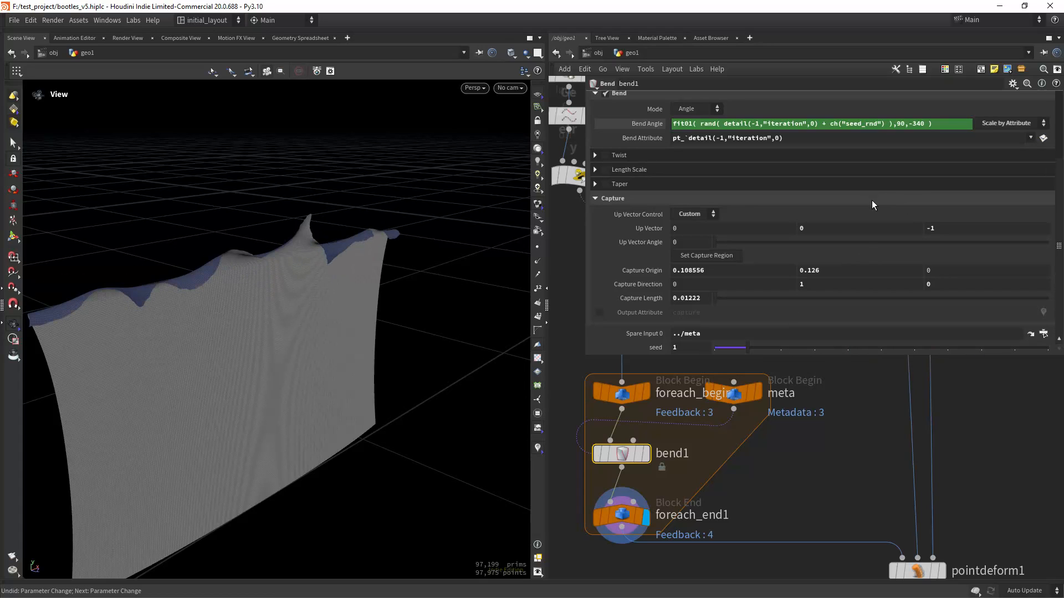
left_click_drag(730, 348, 1055, 347)
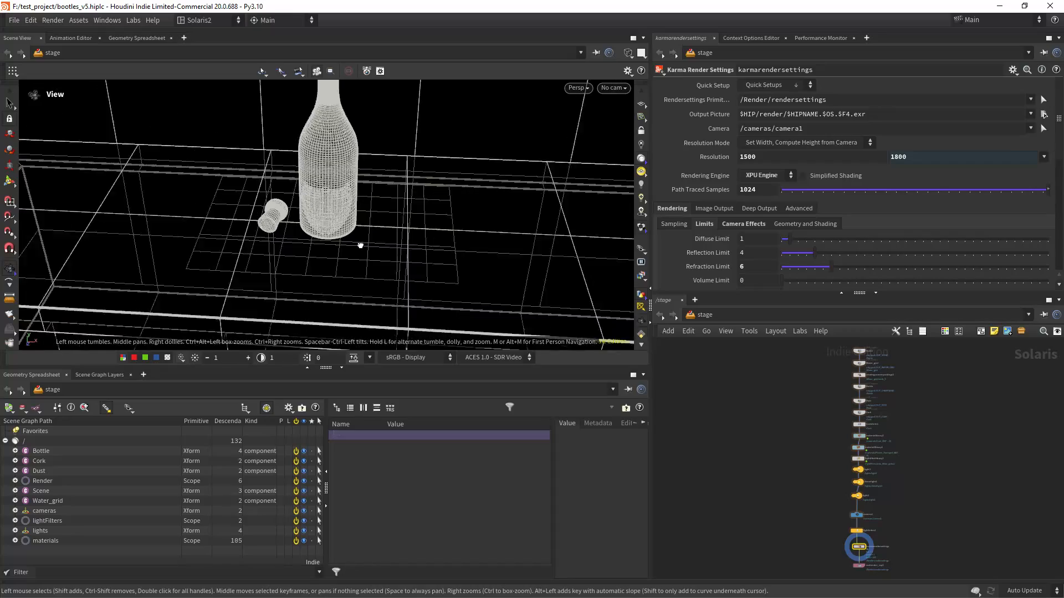
Step: Orbit and reframe the Solaris viewport around the bottle and cork scene
left_click_drag(360, 245, 481, 219)
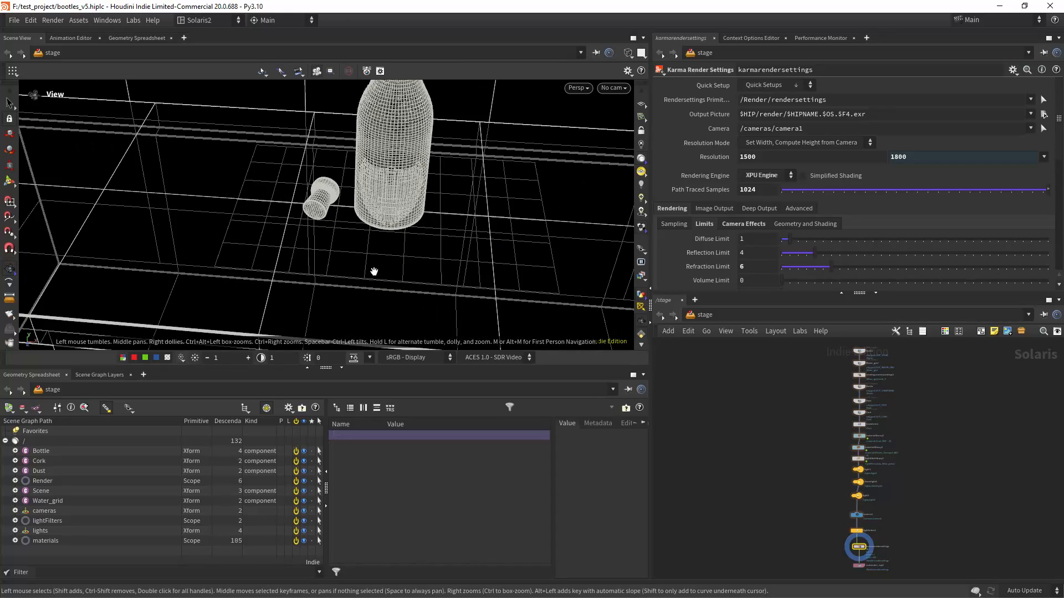
left_click_drag(372, 271, 393, 260)
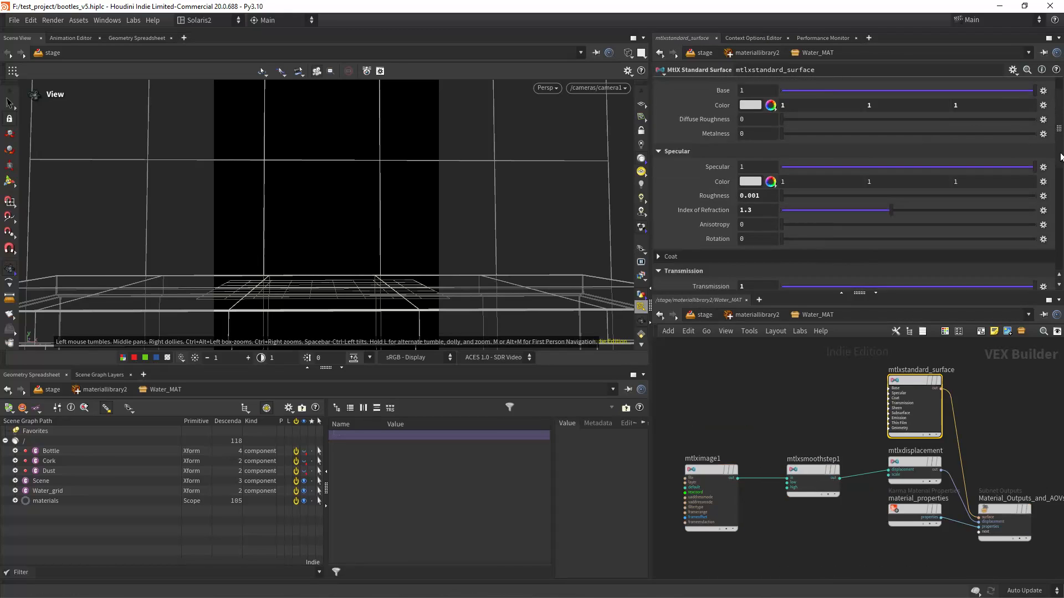
Step: Set Water_MAT's base colour to red in the Color Editor
scroll("down", 3)
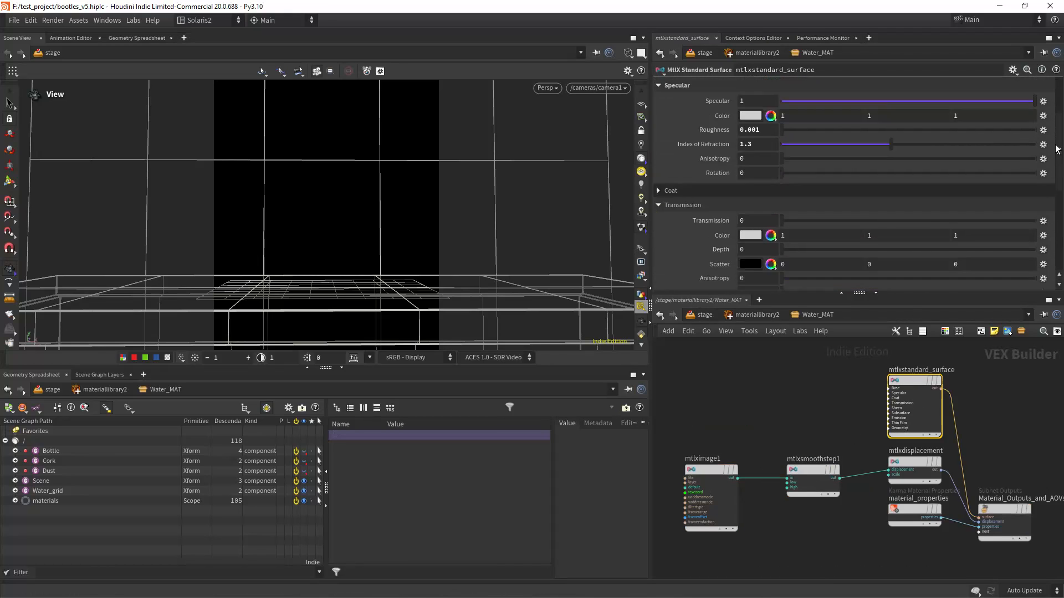
left_click(750, 115)
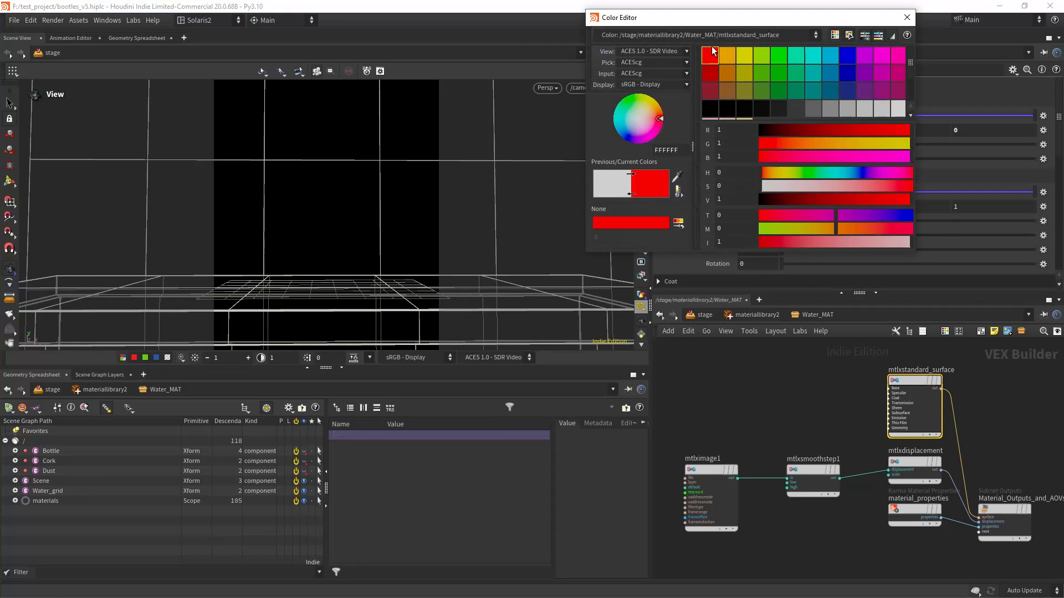
left_click(546, 87)
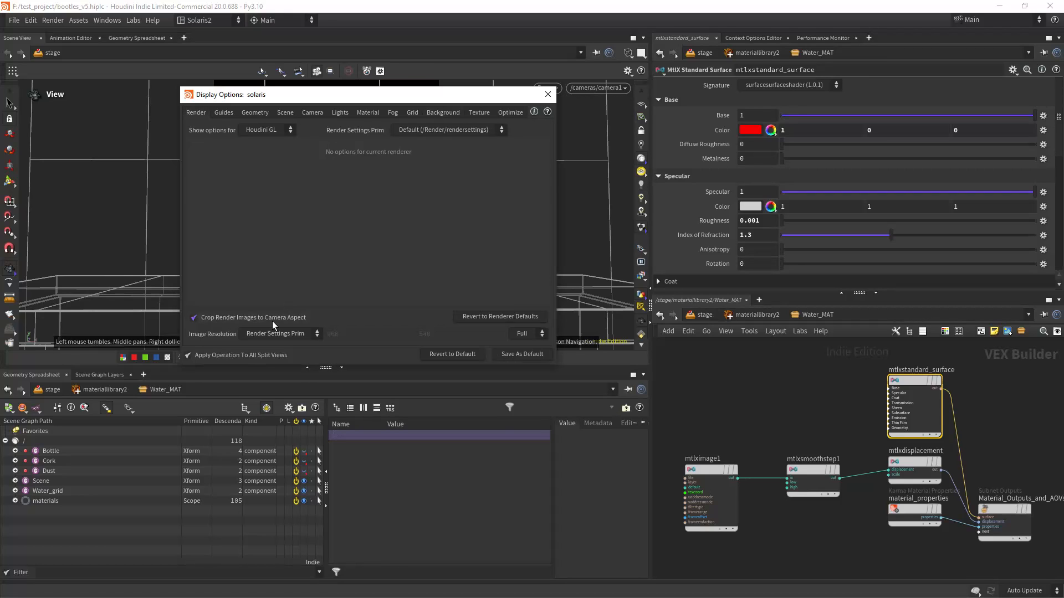
left_click(547, 94)
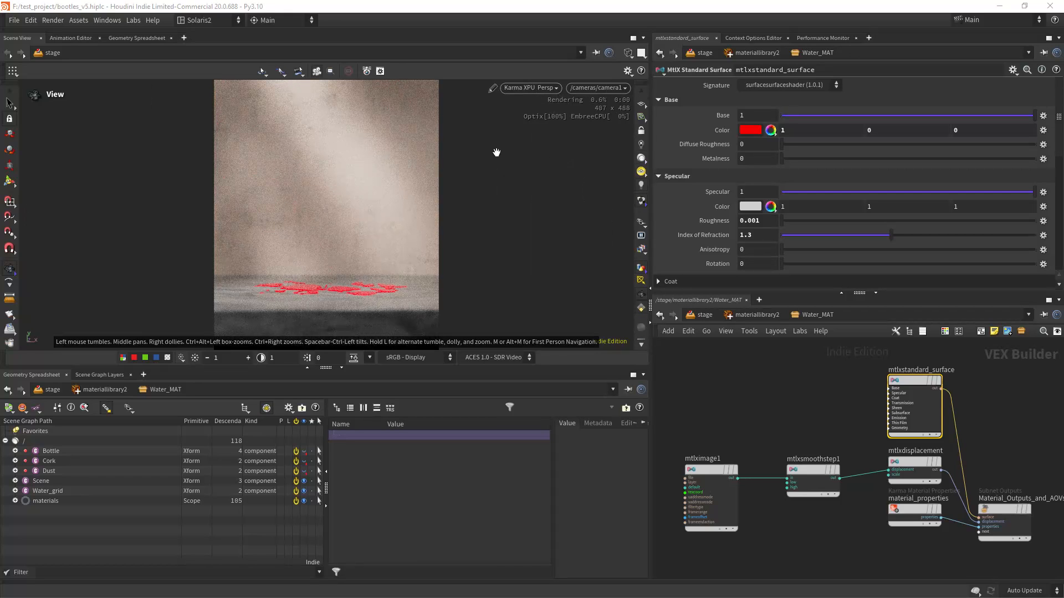
mouse_move(287, 292)
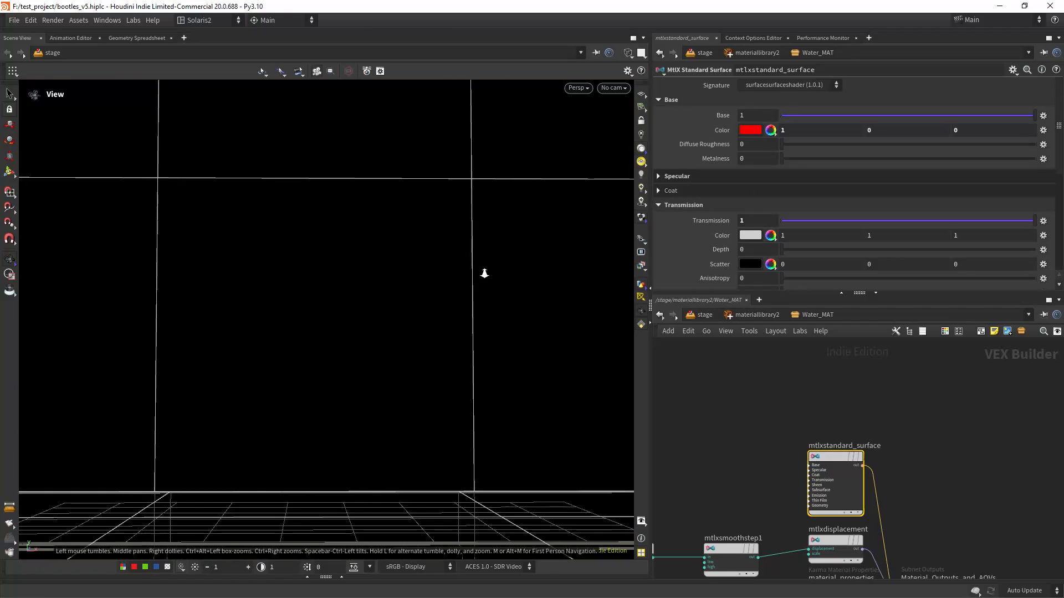
Step: Switch Houdini to the initial_layout desktop
left_click(207, 20)
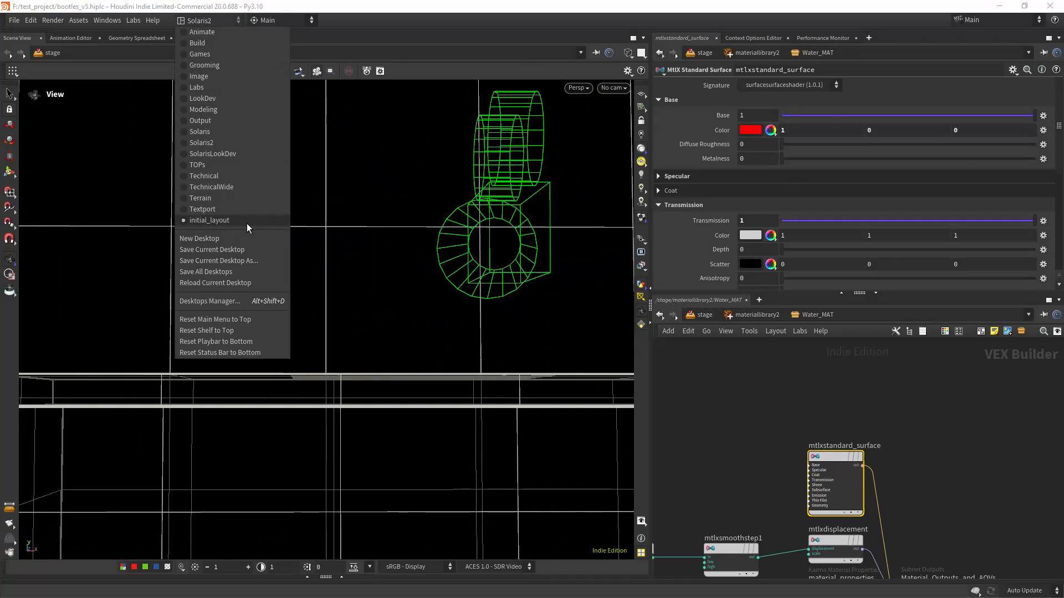
left_click(209, 220)
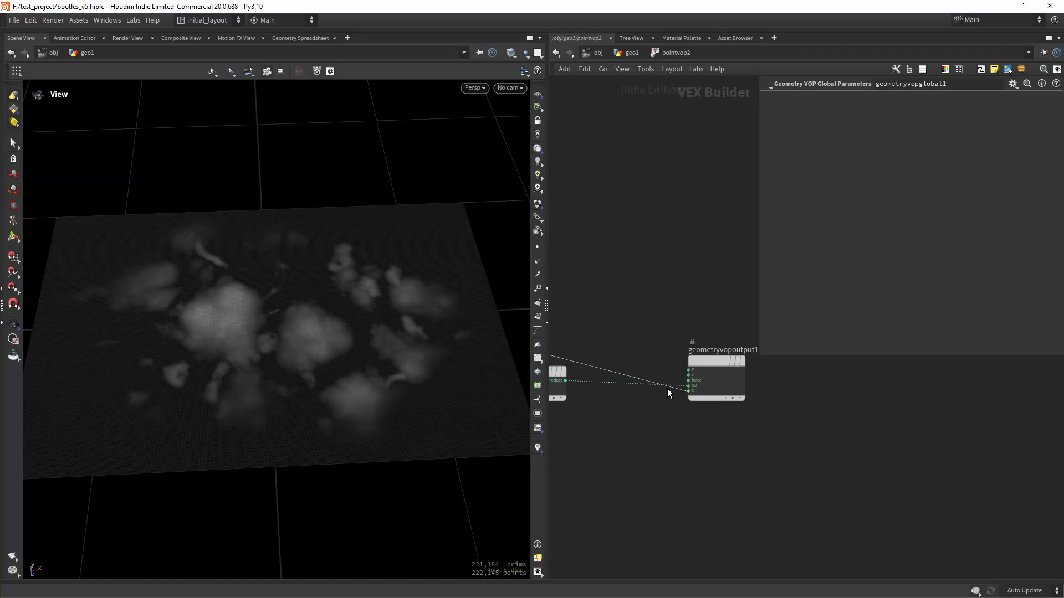
Step: Wire the puddle pattern into the point VOP's output
left_click_drag(566, 380, 685, 390)
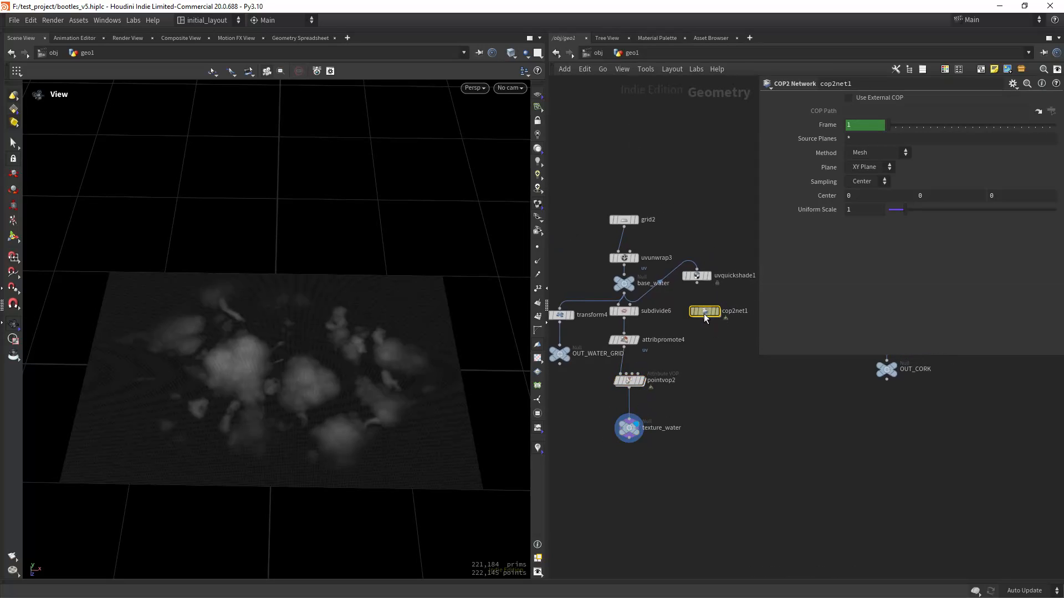
Step: Inside cop2net1, bake texture_water's colour at 1024 resolution and select the file output node
double_click(703, 311)
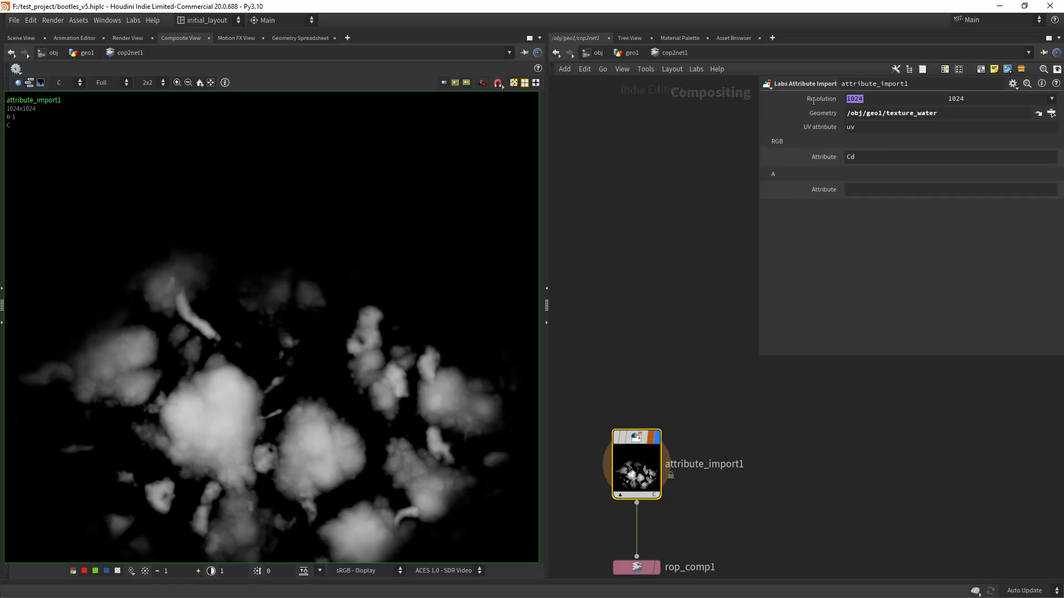
left_click(949, 157)
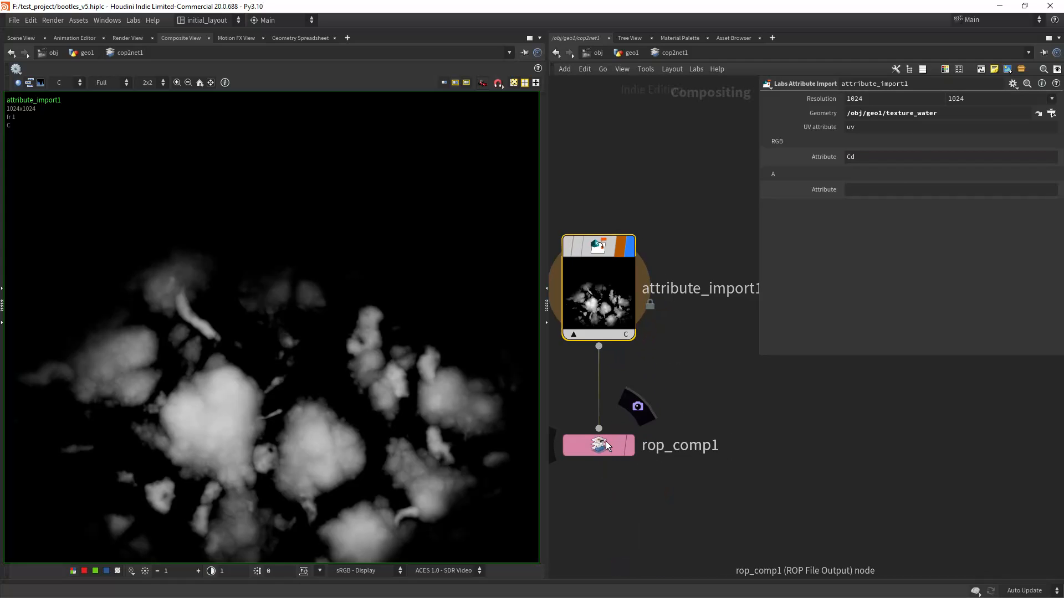
left_click(598, 444)
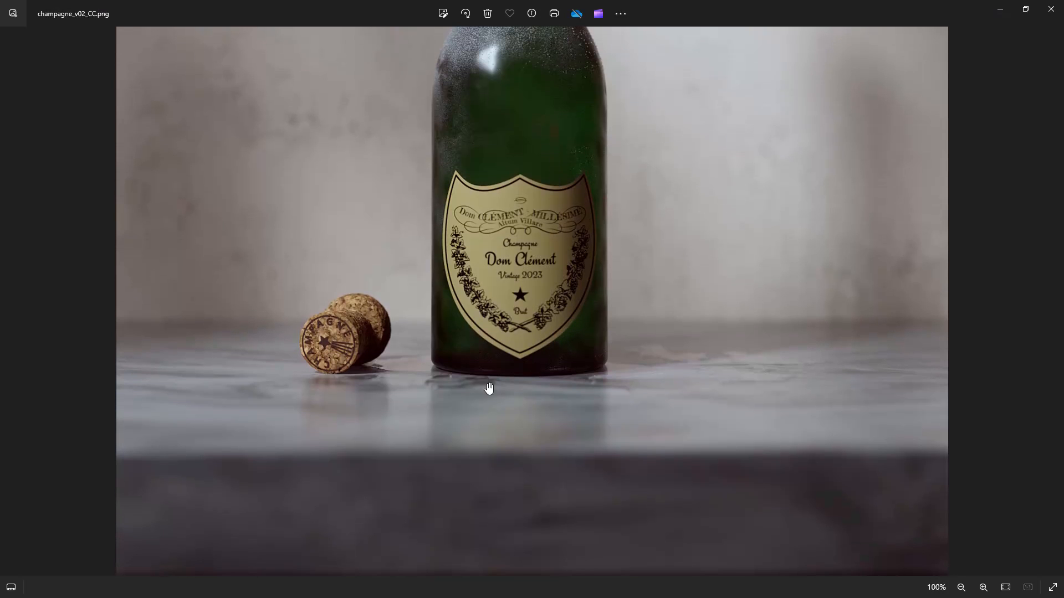
mouse_move(736, 366)
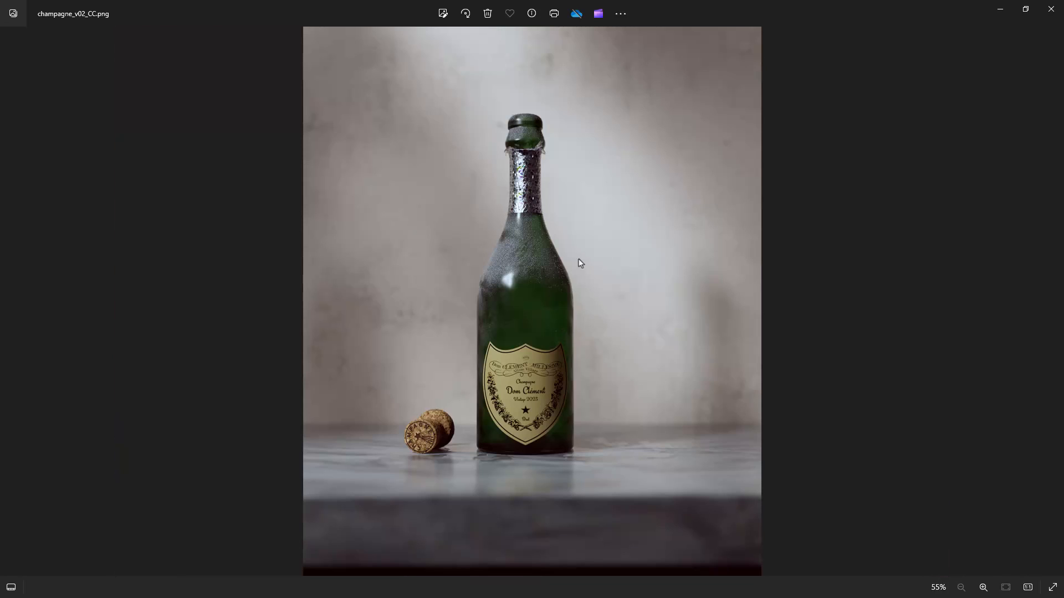
mouse_move(538, 320)
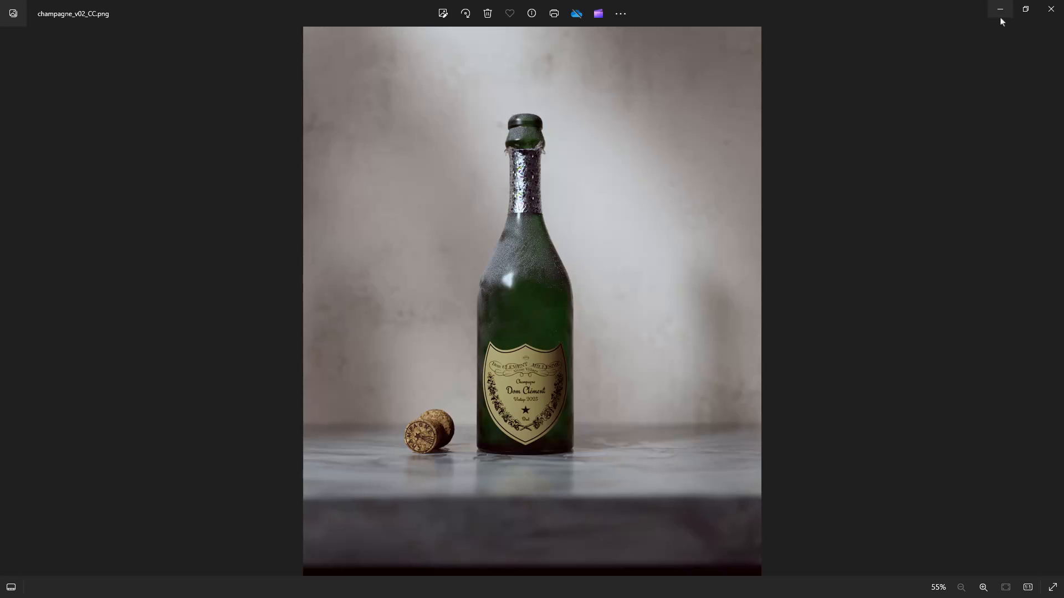
Step: Minimize the Photos viewer showing champagne_v02_CC.png
left_click(999, 9)
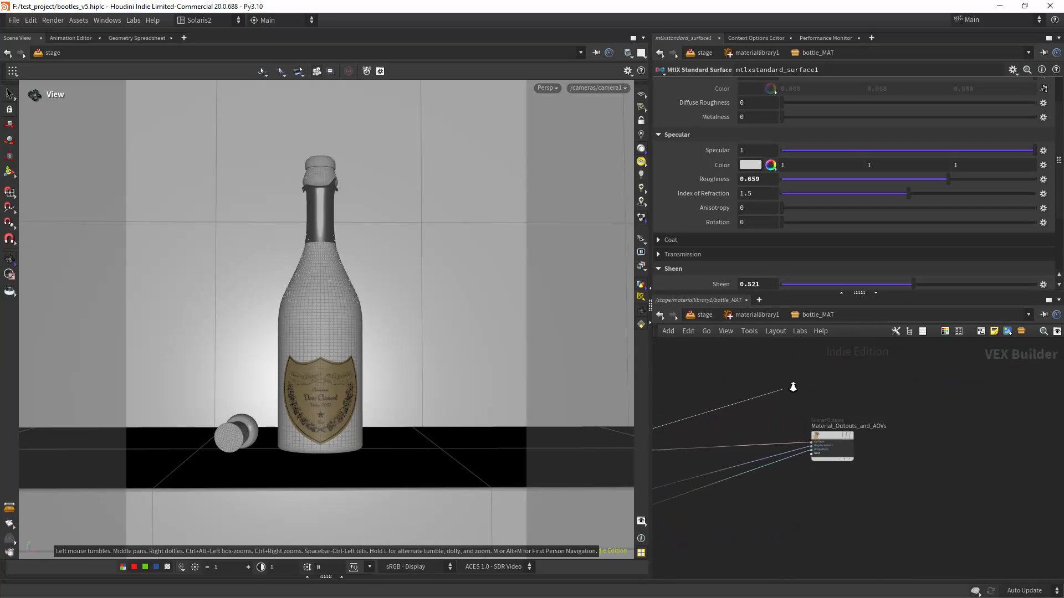
Step: Set the viewport renderer to Karma XPU for a live render
left_click(546, 87)
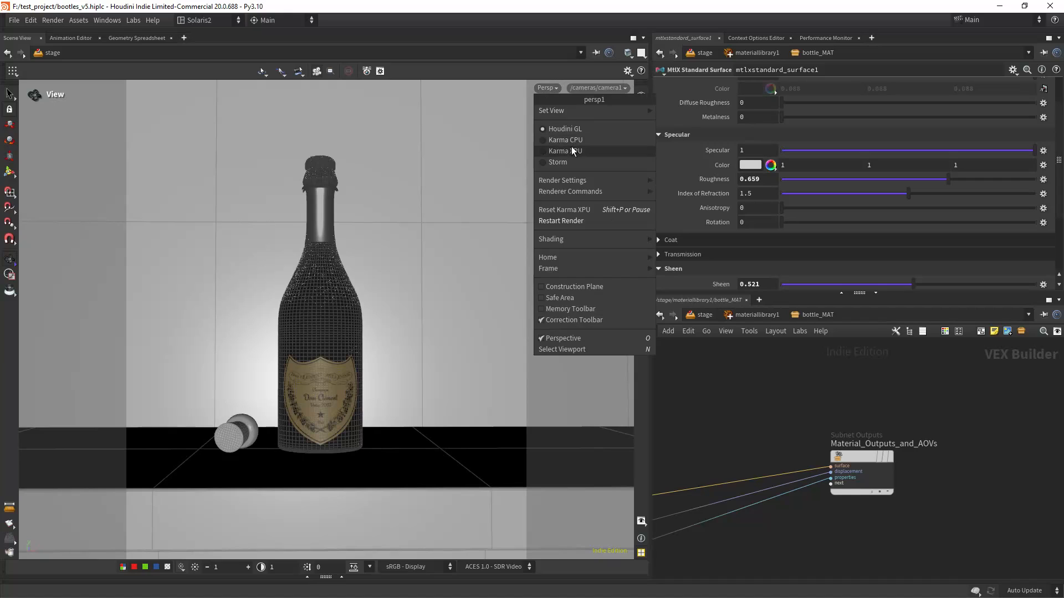
left_click(546, 88)
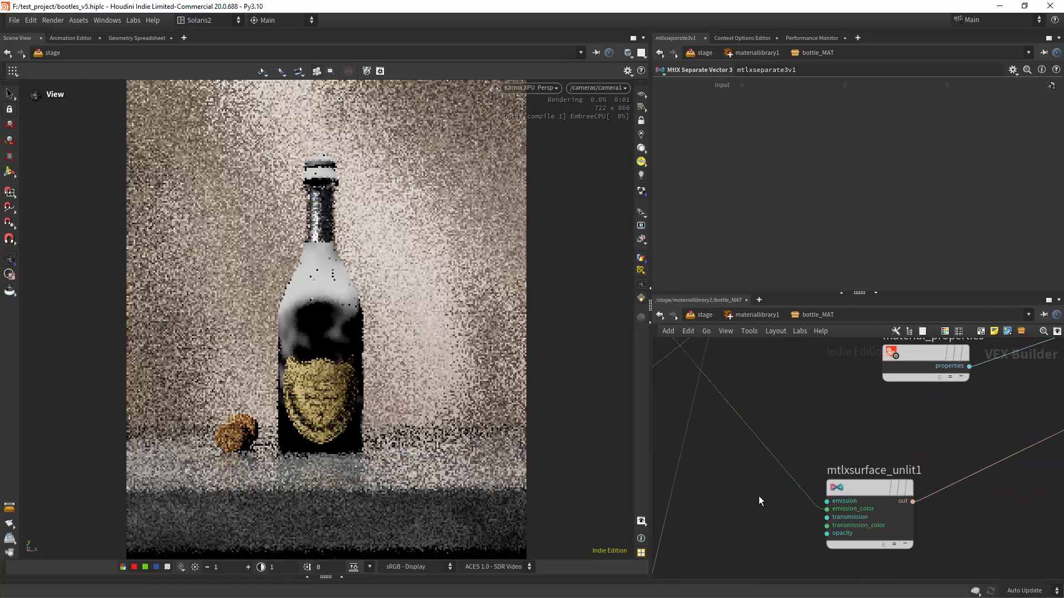
Step: Scroll in bottle_MAT while setting up the frost mask ramp
scroll("down", 3)
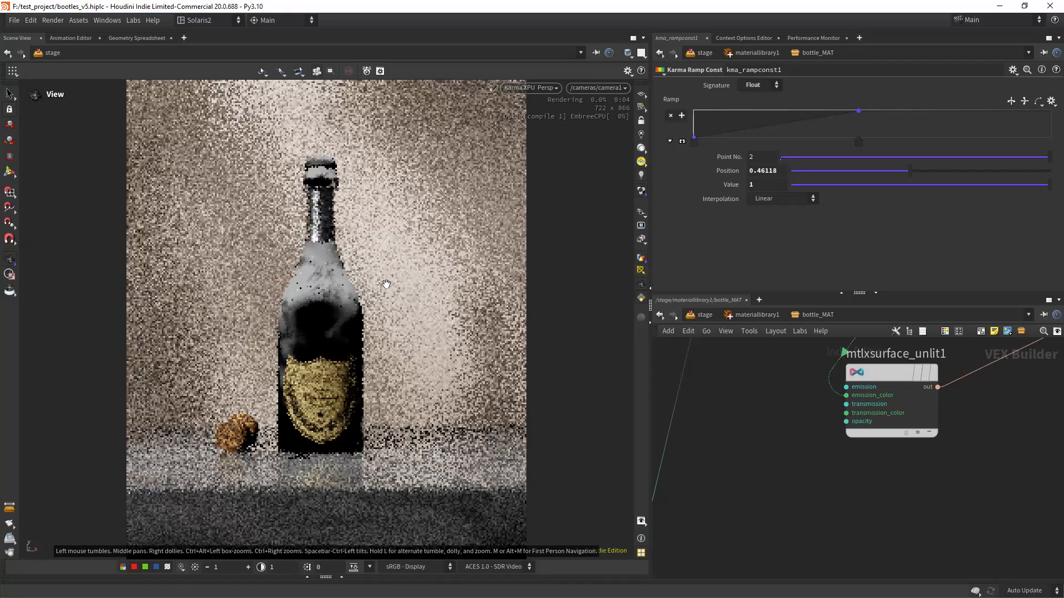
mouse_move(297, 312)
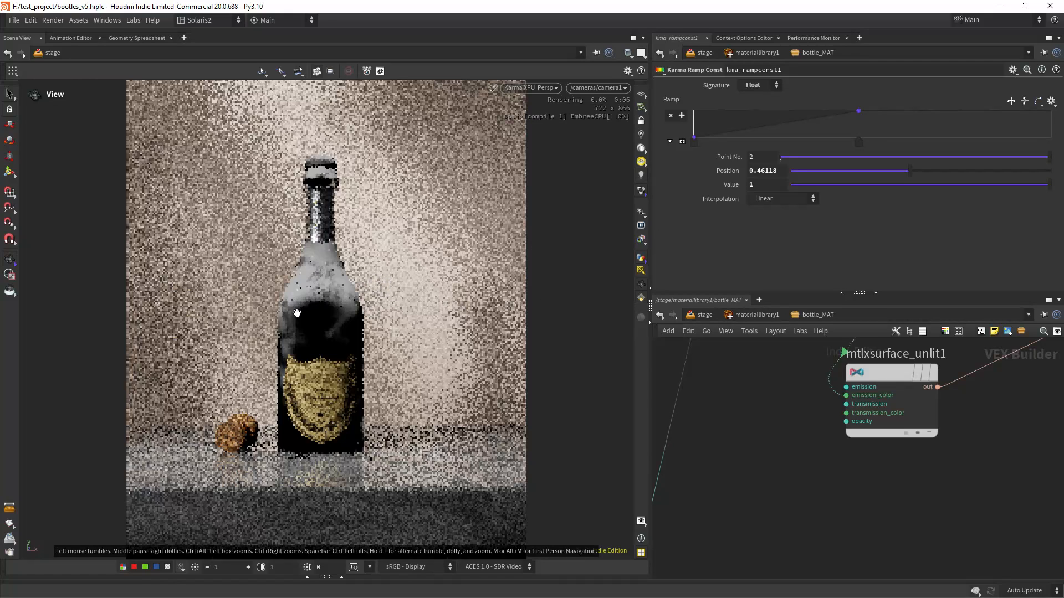
mouse_move(451, 339)
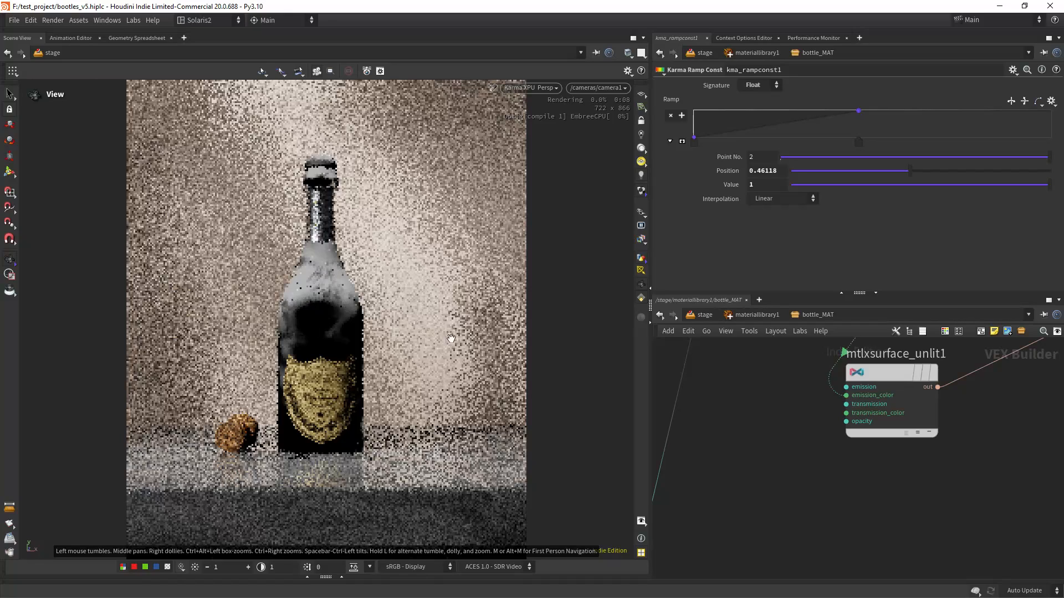